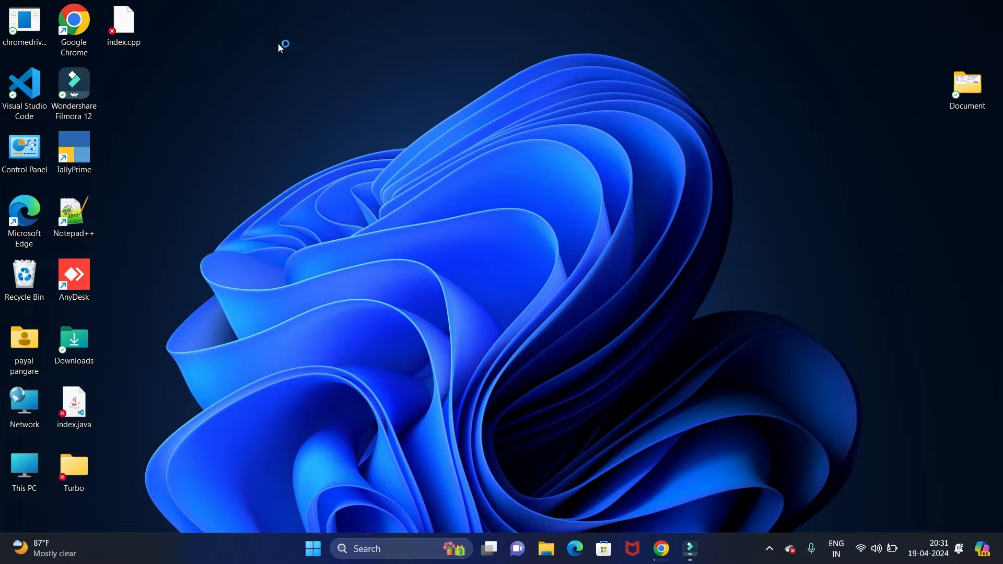
mouse_move(248, 73)
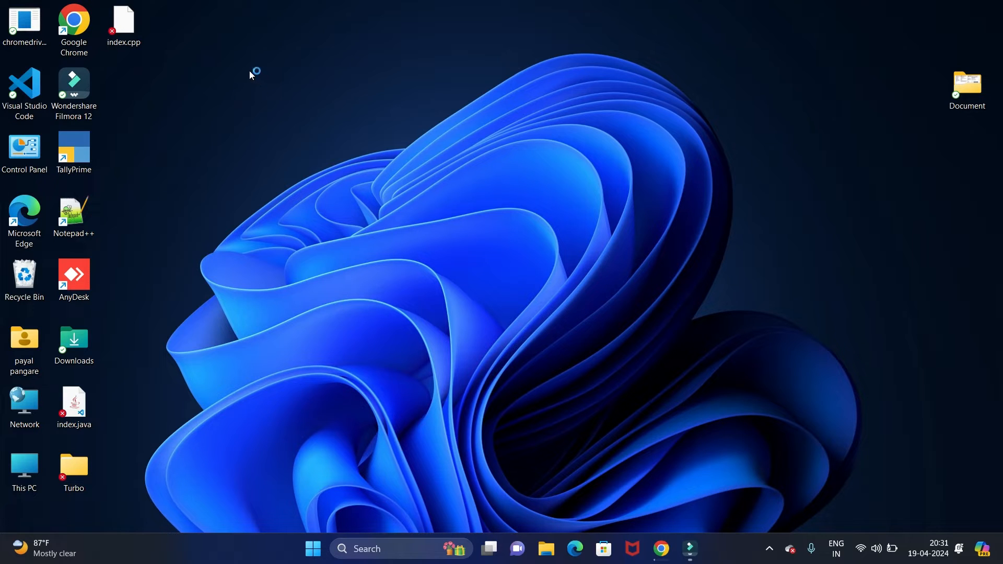
Step: Launch Chrome and search Google for XAMPP to reach the Apache Friends results
double_click(73, 23)
type("x")
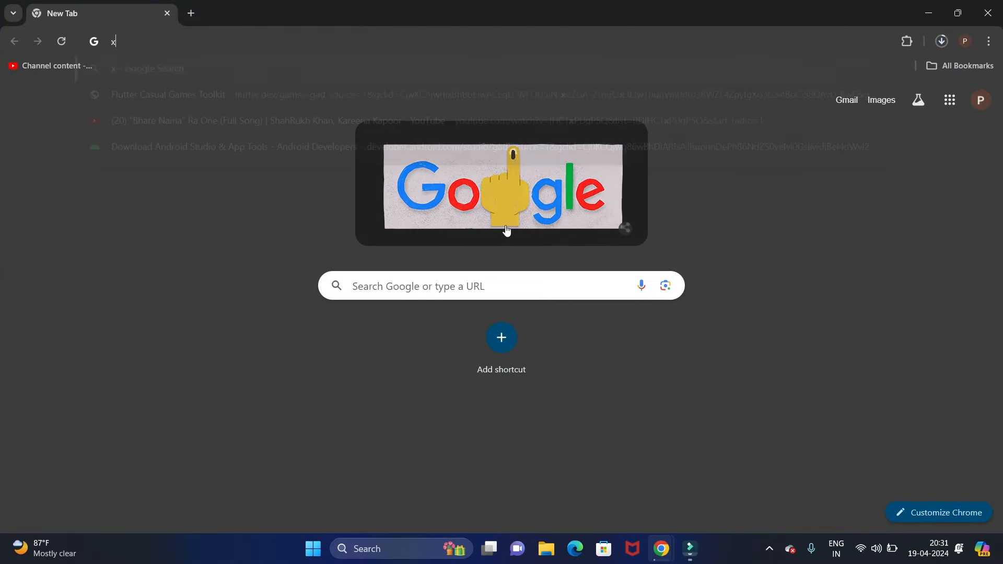
type("amp")
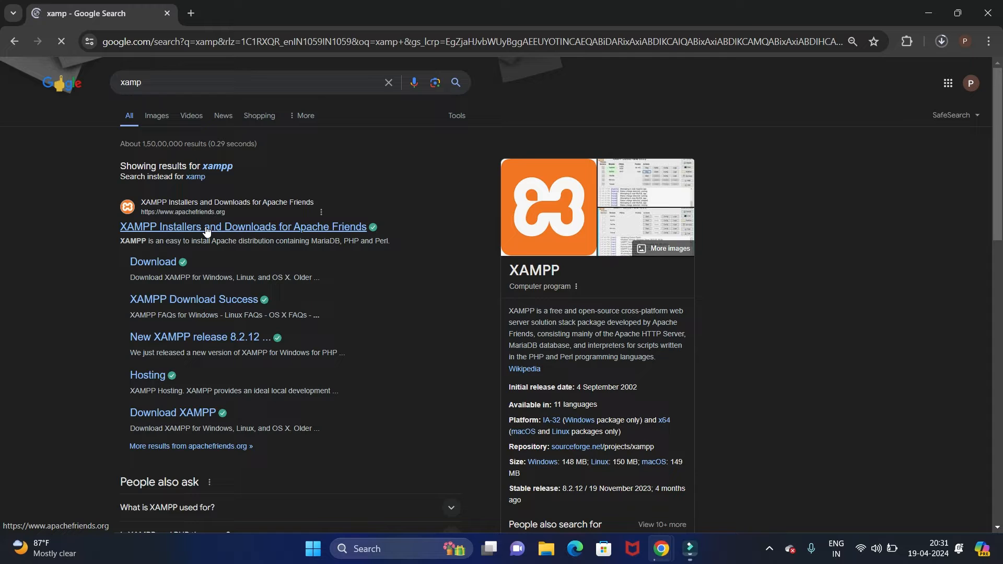
Step: From apachefriends.org, start downloading the XAMPP 8.2.12 installer for Windows
left_click(207, 227)
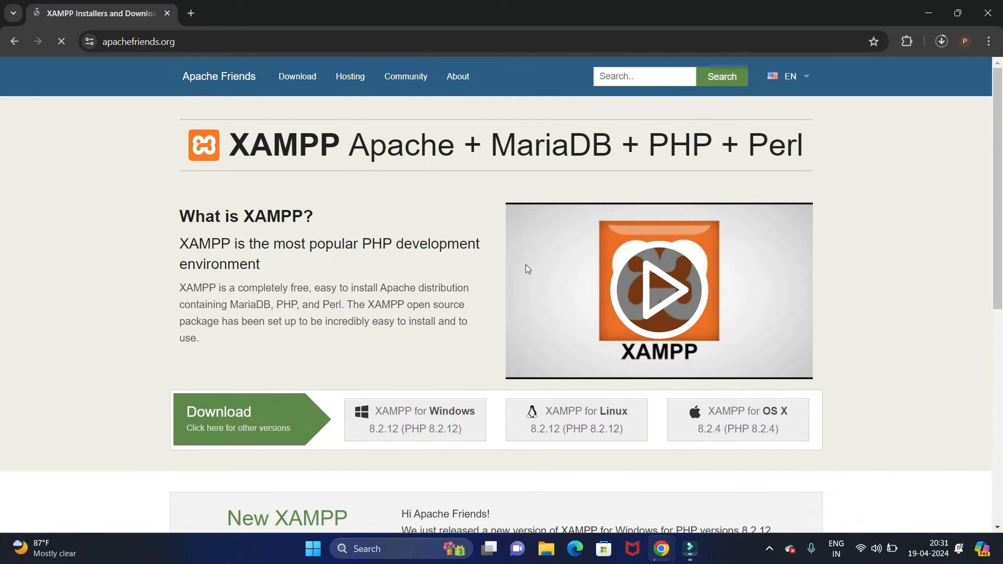
scroll("down", 3)
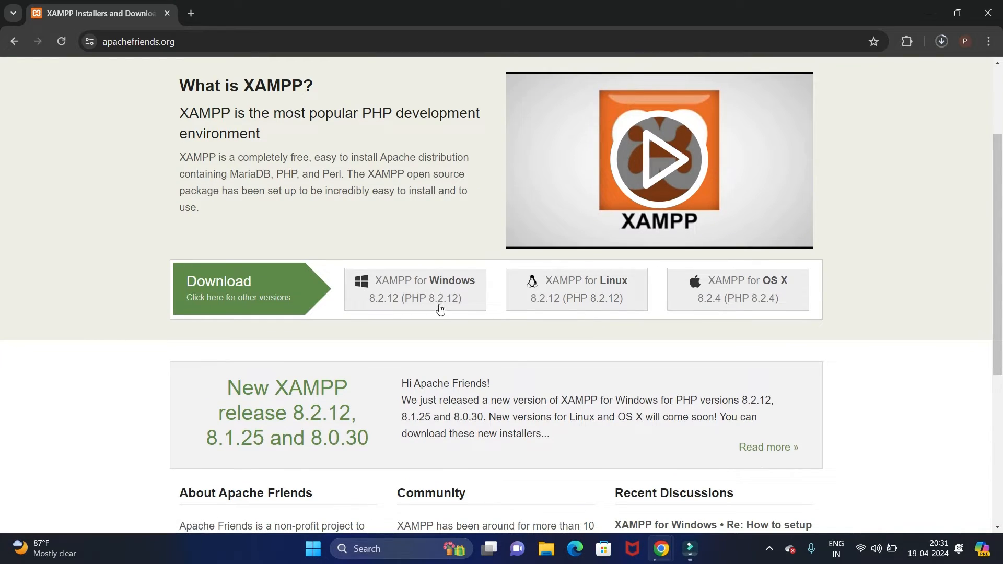
mouse_move(786, 292)
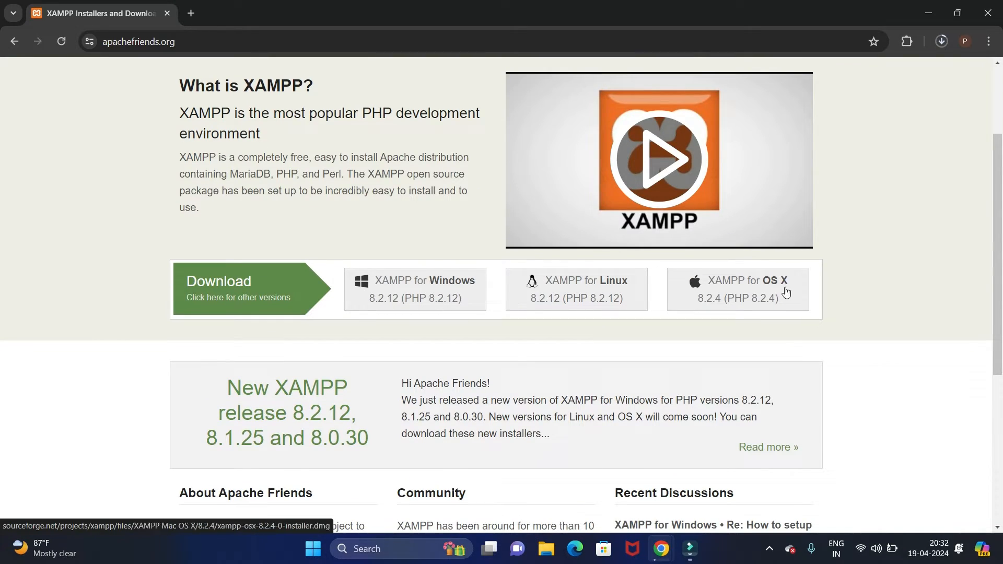
mouse_move(528, 320)
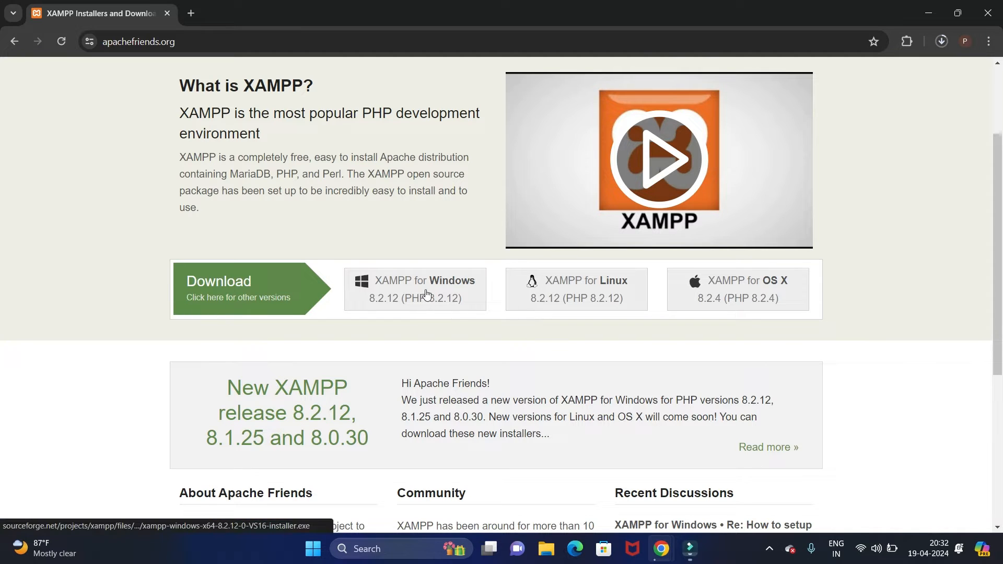
left_click(427, 291)
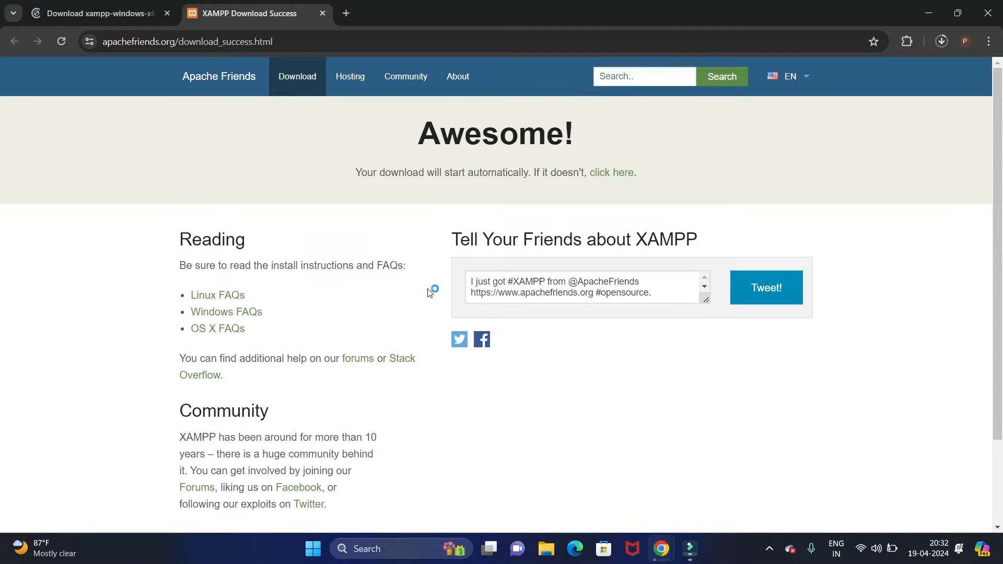
scroll("down", 3)
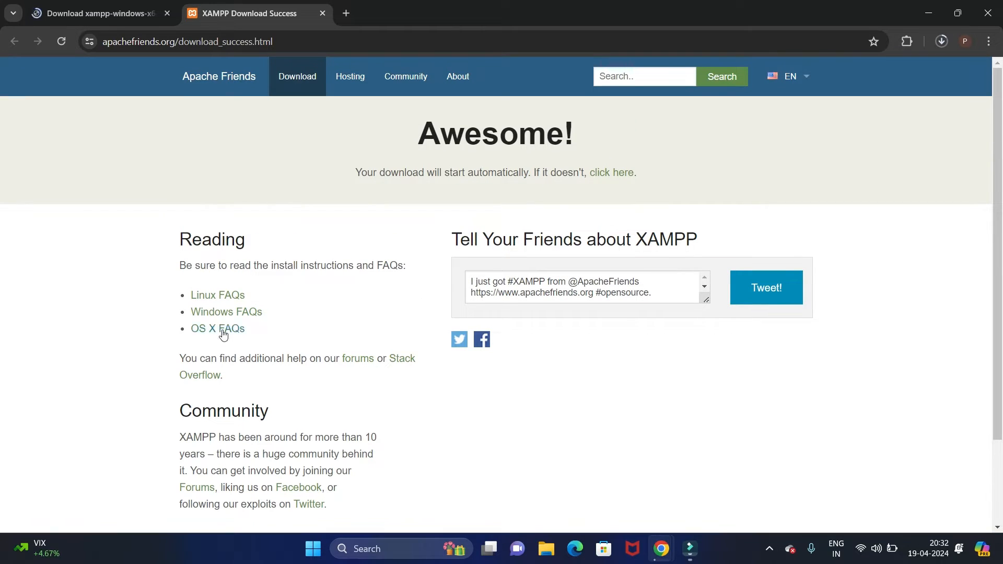
mouse_move(206, 315)
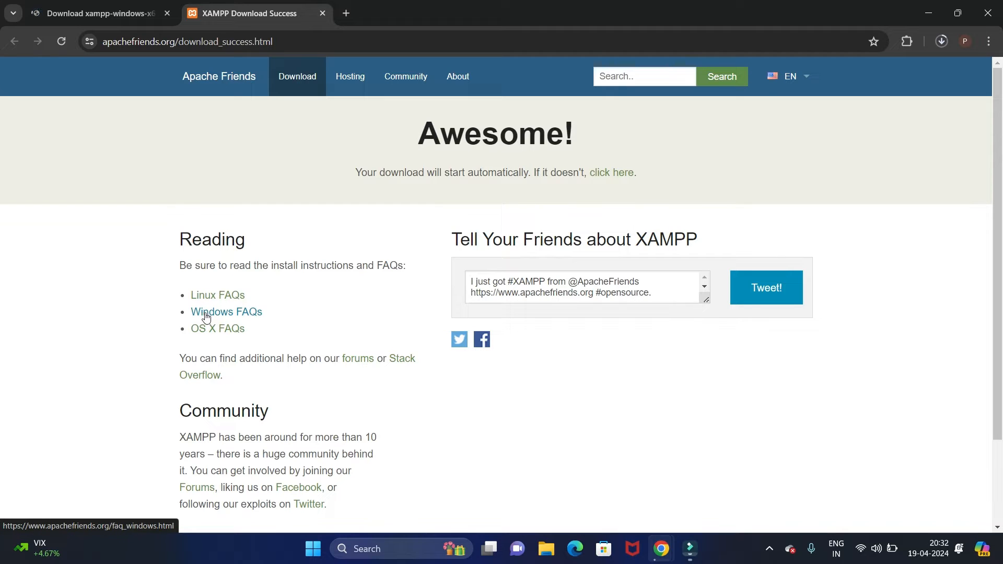
Step: Visit the Windows FAQs page, then confirm the installer .exe finished on Chrome's downloads page
left_click(227, 312)
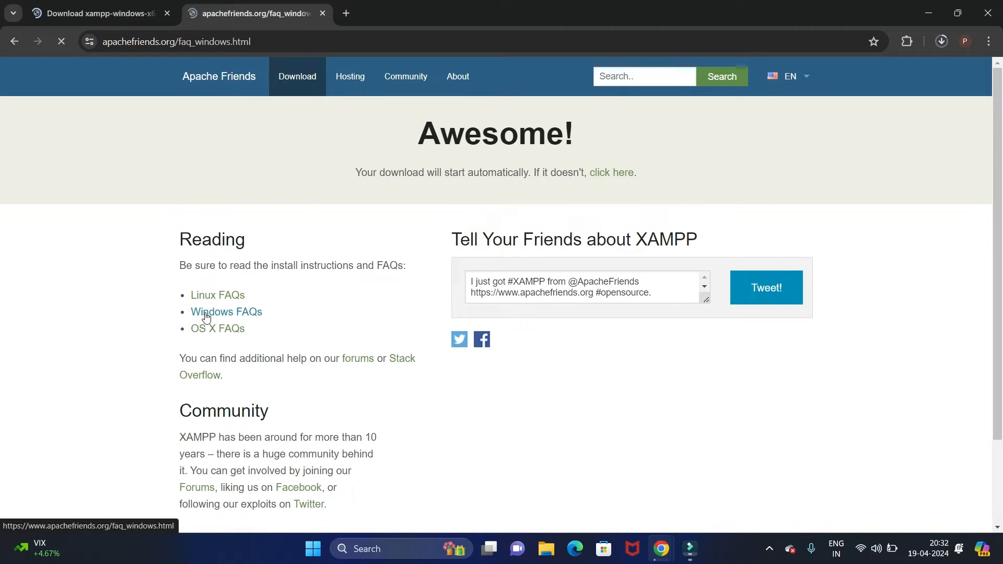
left_click(226, 311)
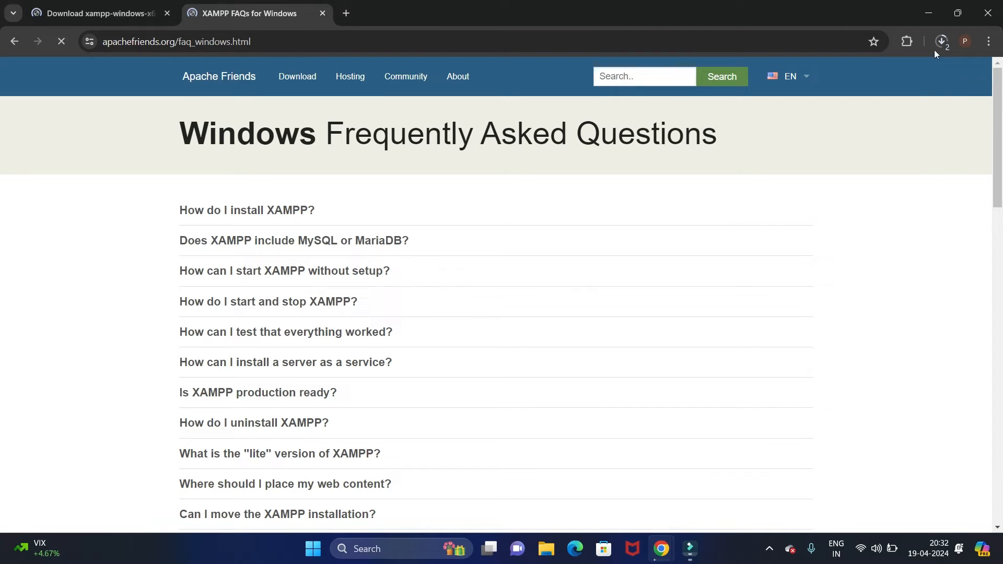
left_click(941, 41)
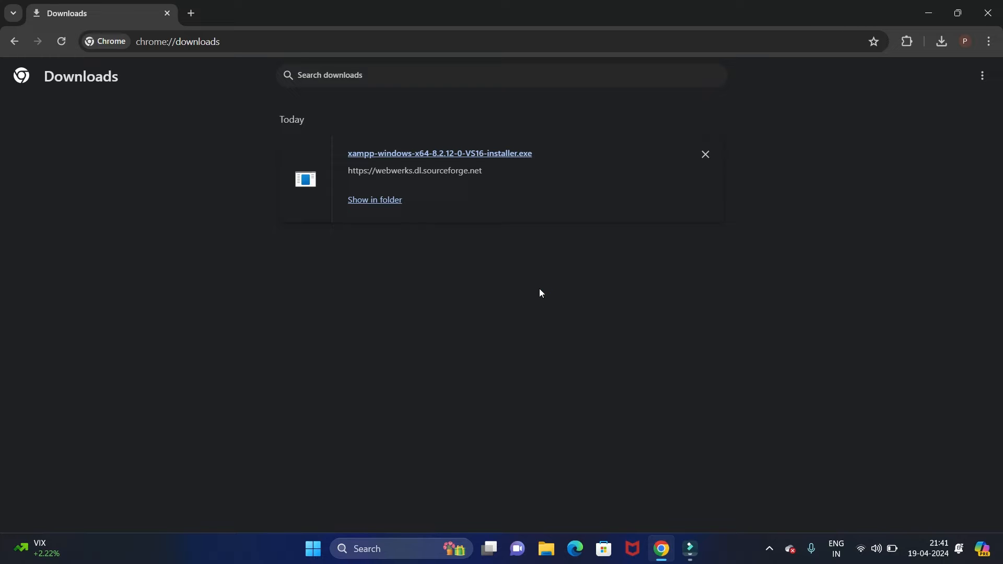
mouse_move(382, 205)
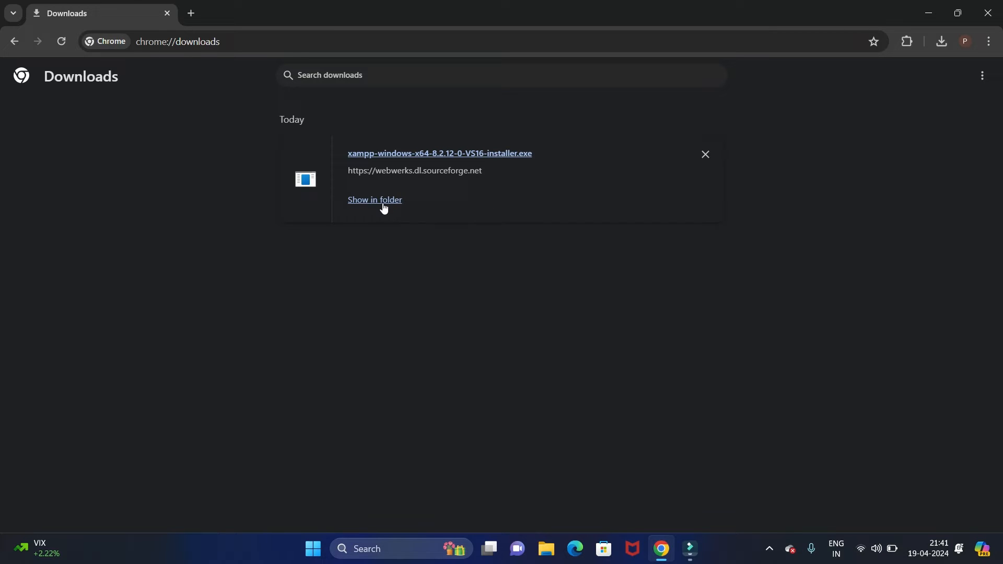
Step: Locate the xampp-windows-x64 installer in Downloads and run it, raising the UAC warning
left_click(374, 199)
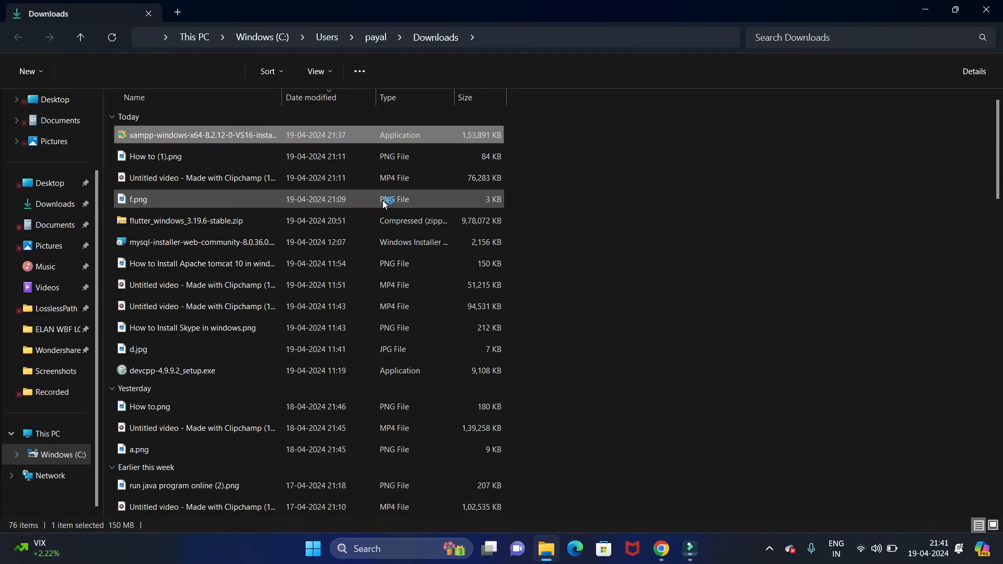
left_click(198, 135)
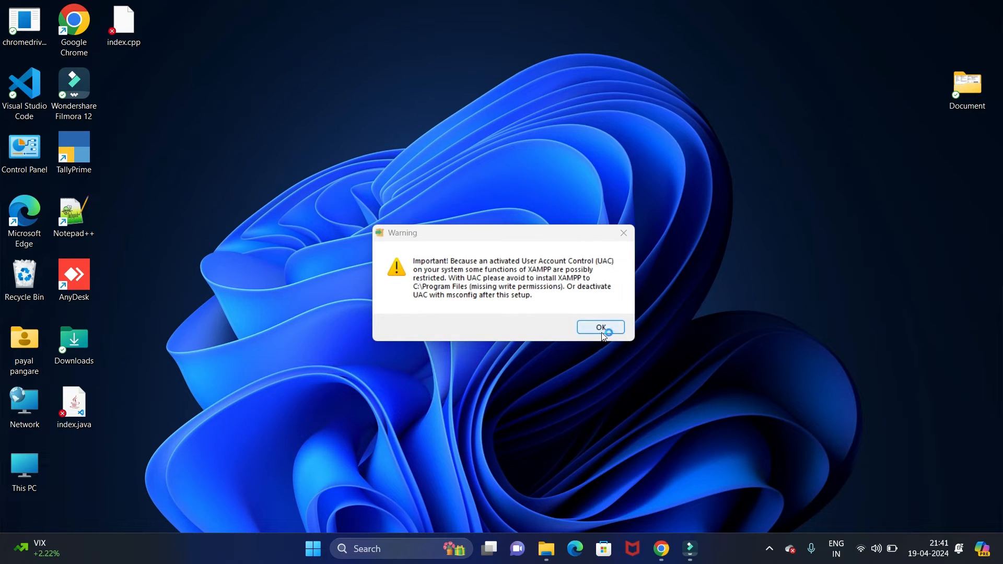
Step: Dismiss the UAC warning and accept default components, the C:\xampp folder and English, reaching Ready to Install
left_click(600, 327)
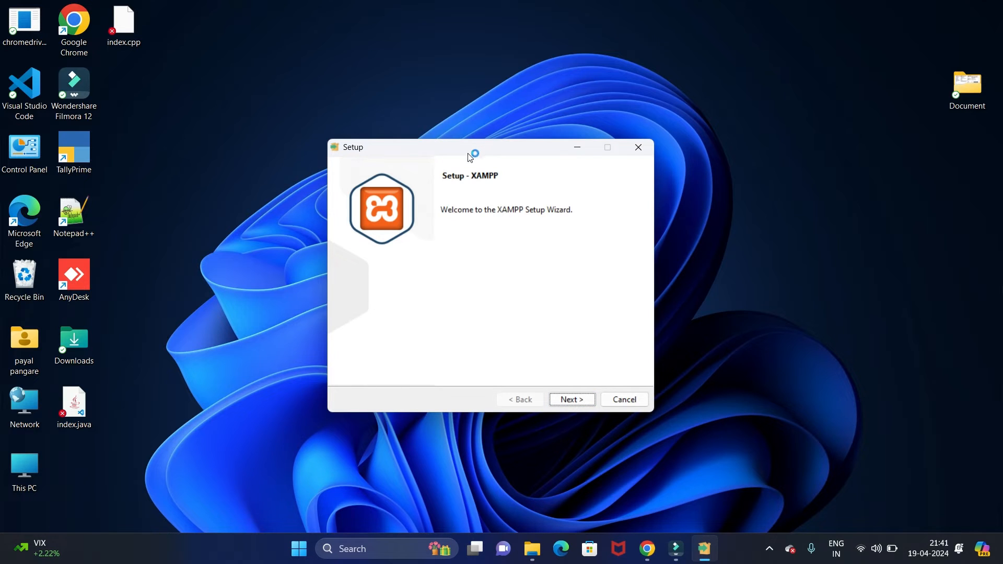
left_click(573, 399)
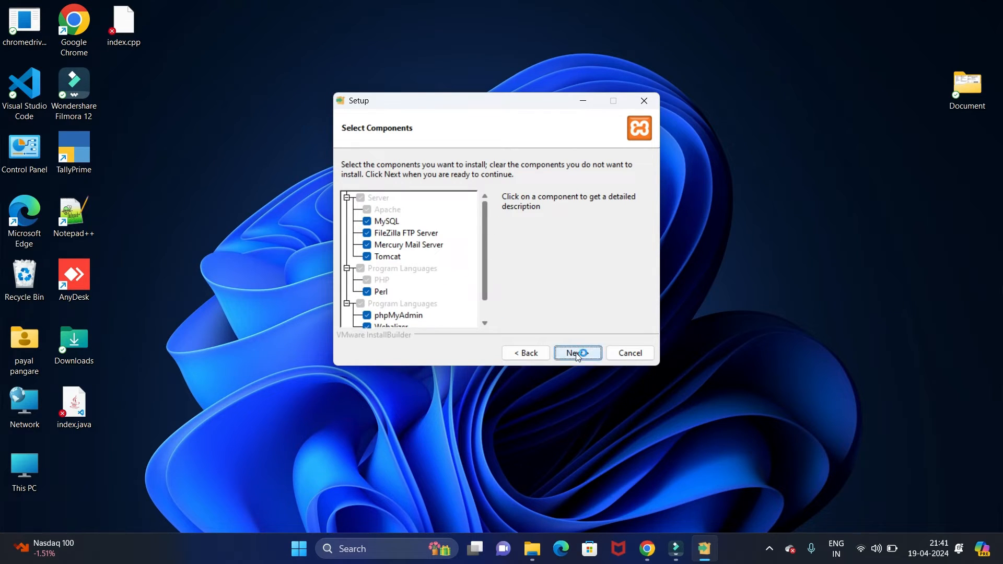
left_click(578, 353)
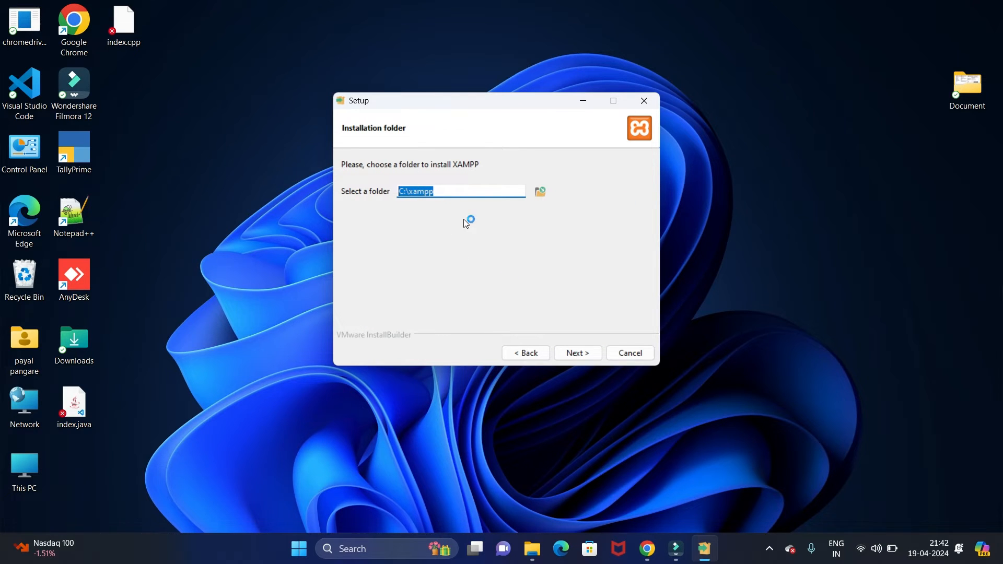
mouse_move(590, 371)
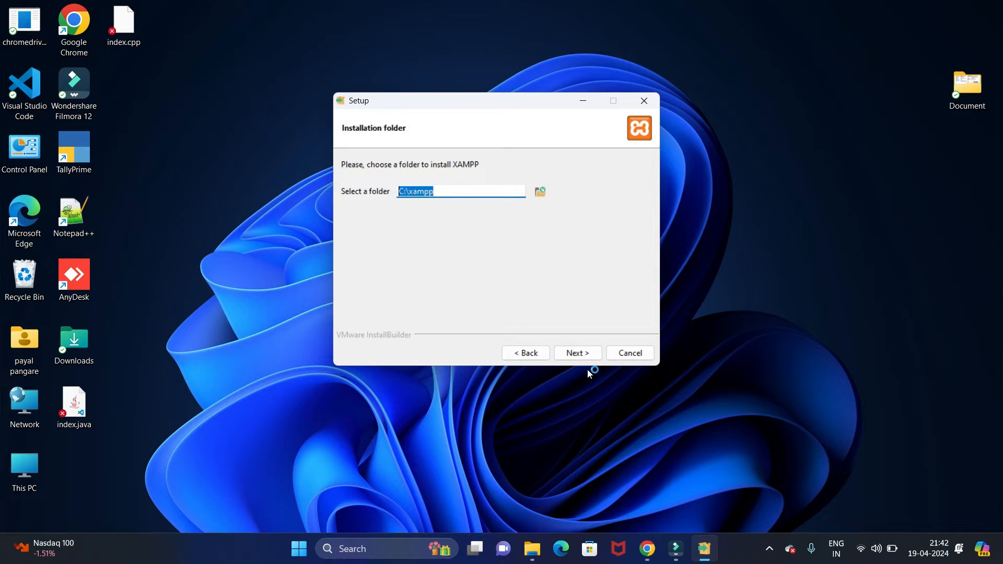
left_click(577, 353)
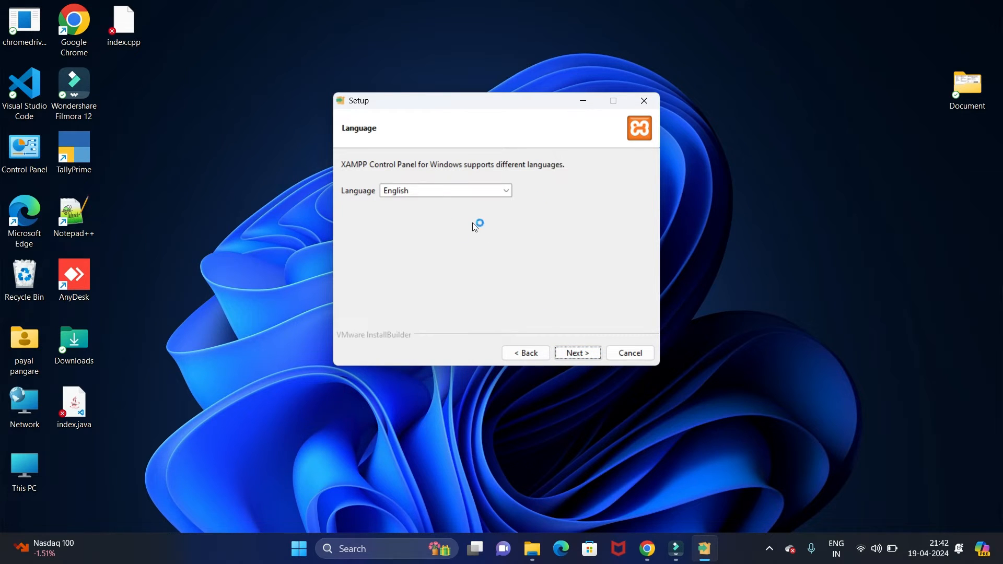
left_click(578, 353)
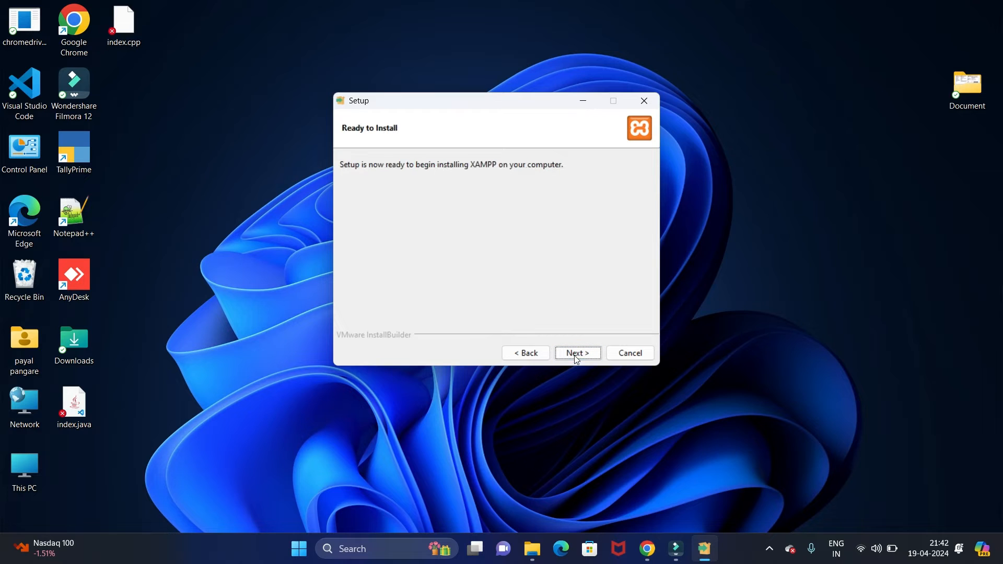
Step: Start the XAMPP installation and allow Apache HTTP Server through the Windows firewall
left_click(576, 353)
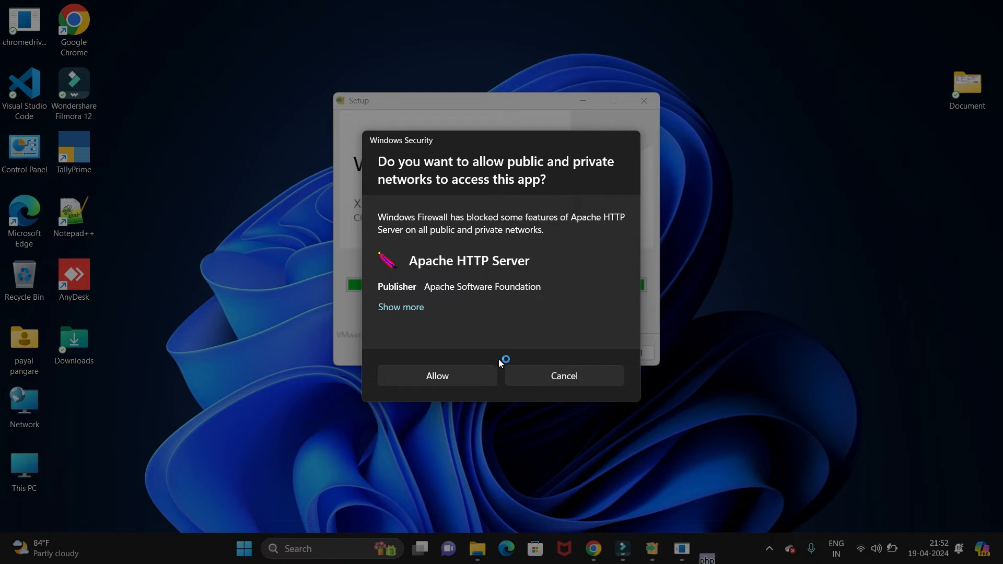
left_click(436, 376)
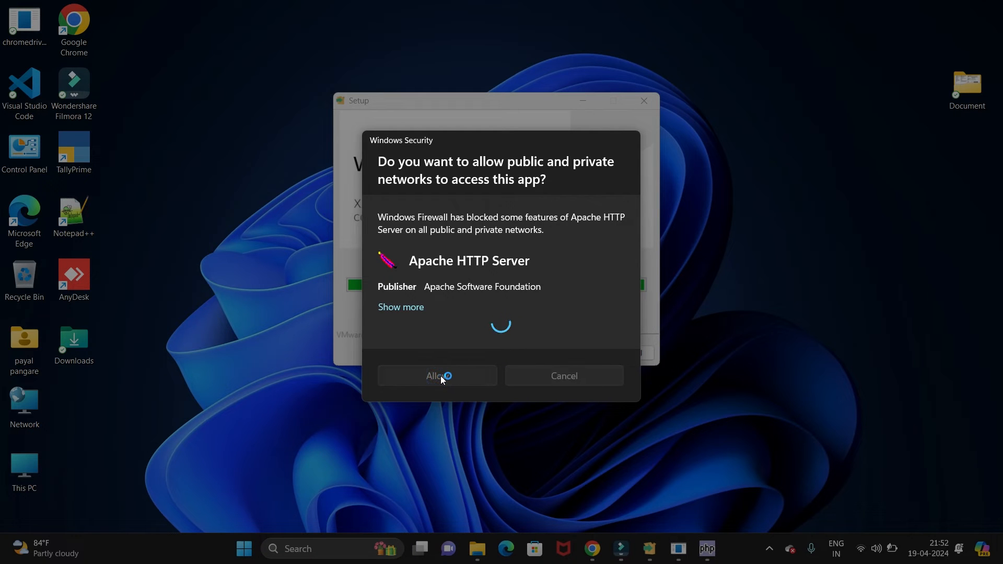
left_click(438, 375)
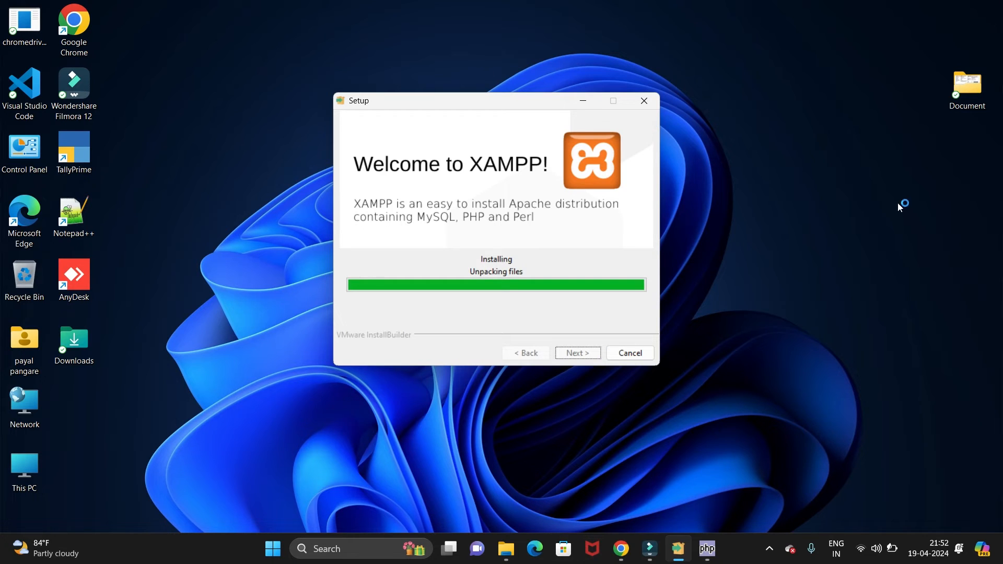
mouse_move(510, 244)
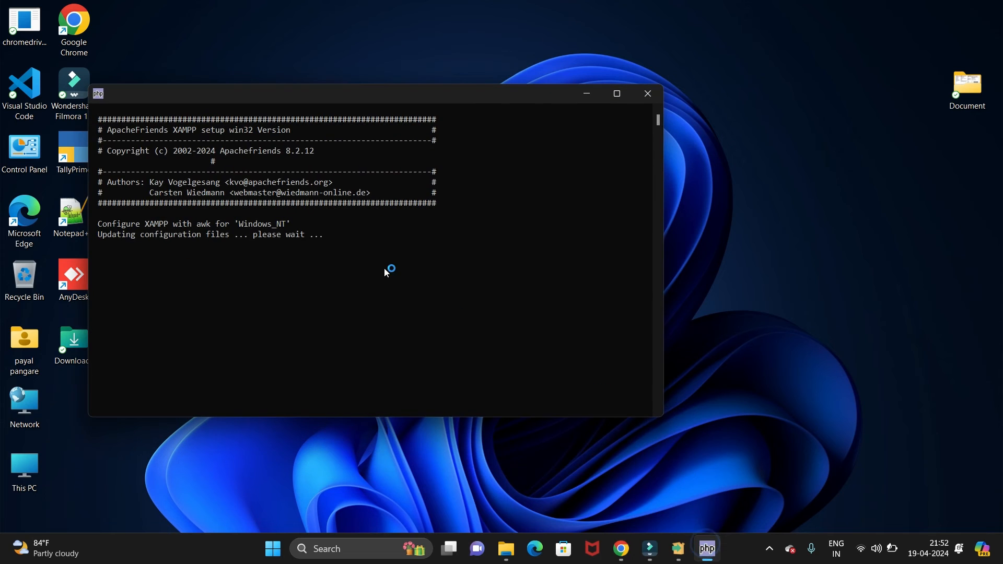
mouse_move(940, 288)
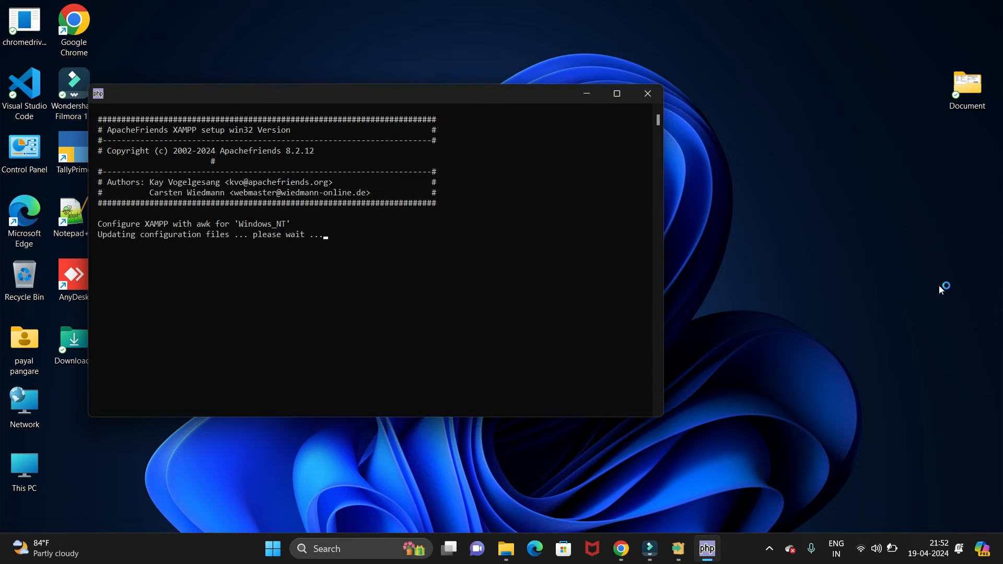
mouse_move(1, 289)
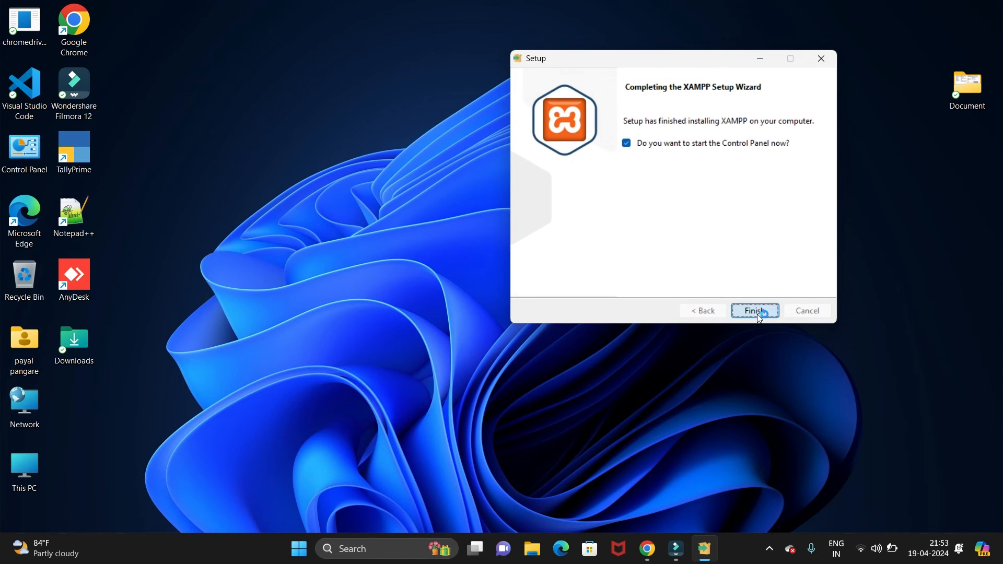
Step: Finish setup into the XAMPP Control Panel and start the Apache and MySQL services
left_click(755, 311)
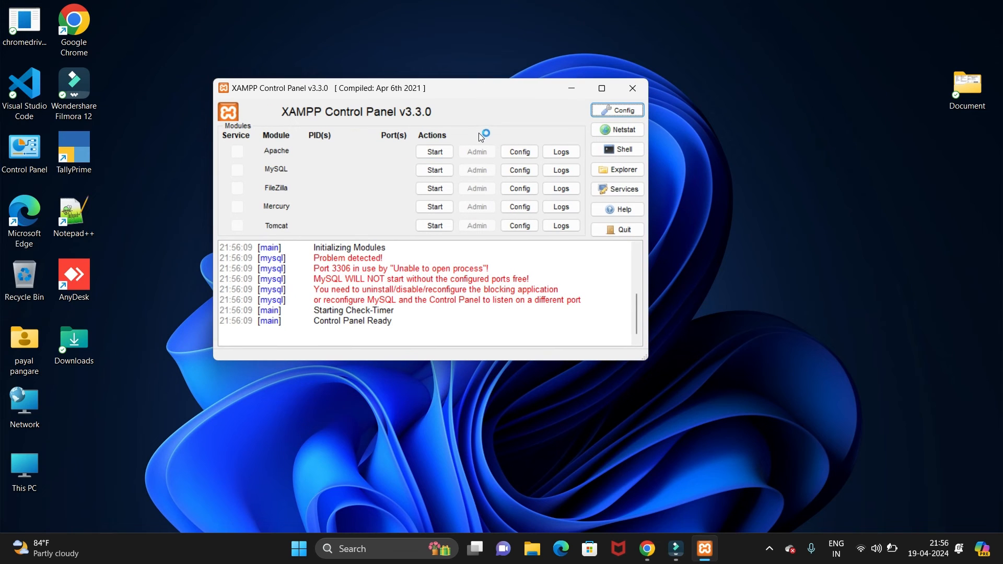
left_click(435, 151)
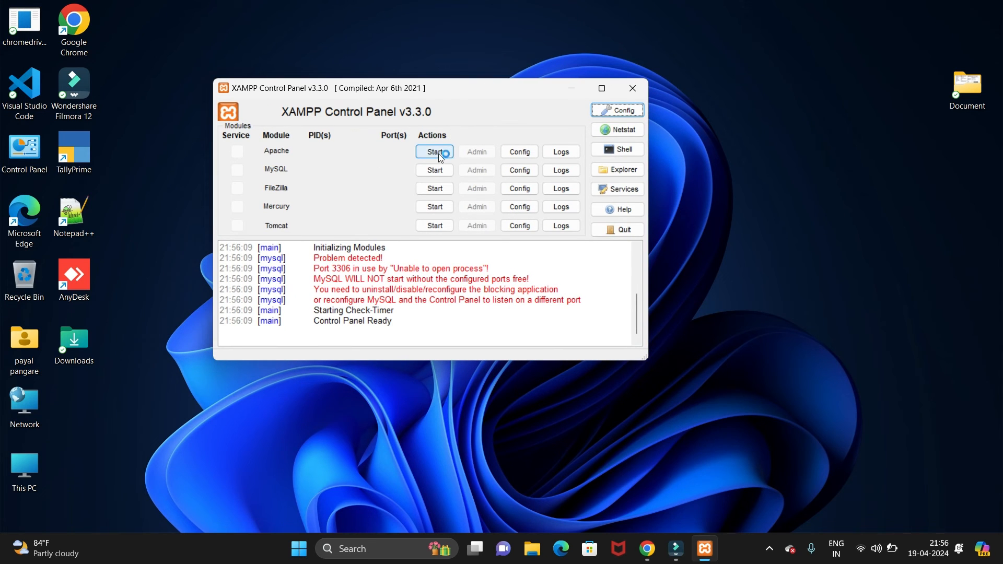
left_click(434, 152)
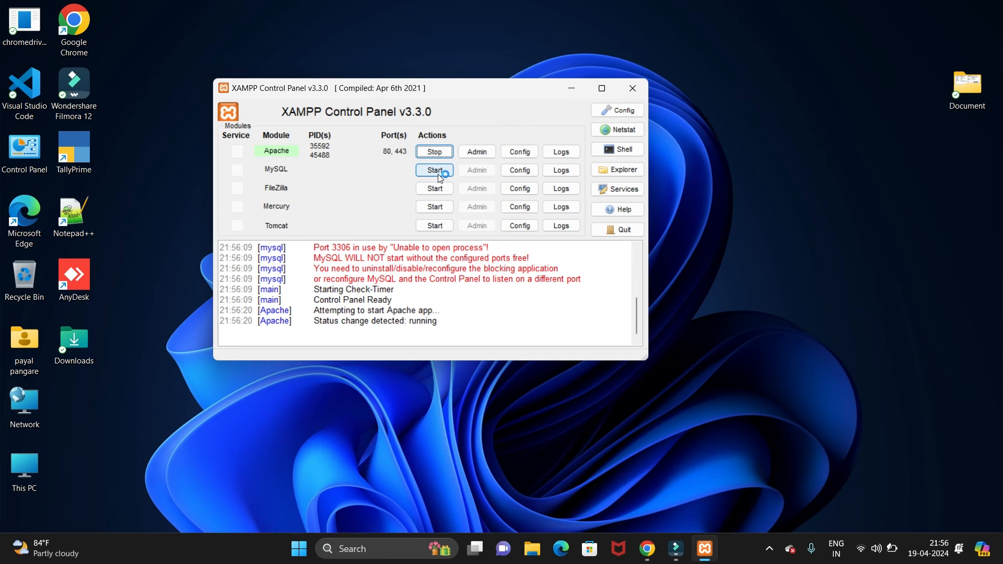
left_click(435, 170)
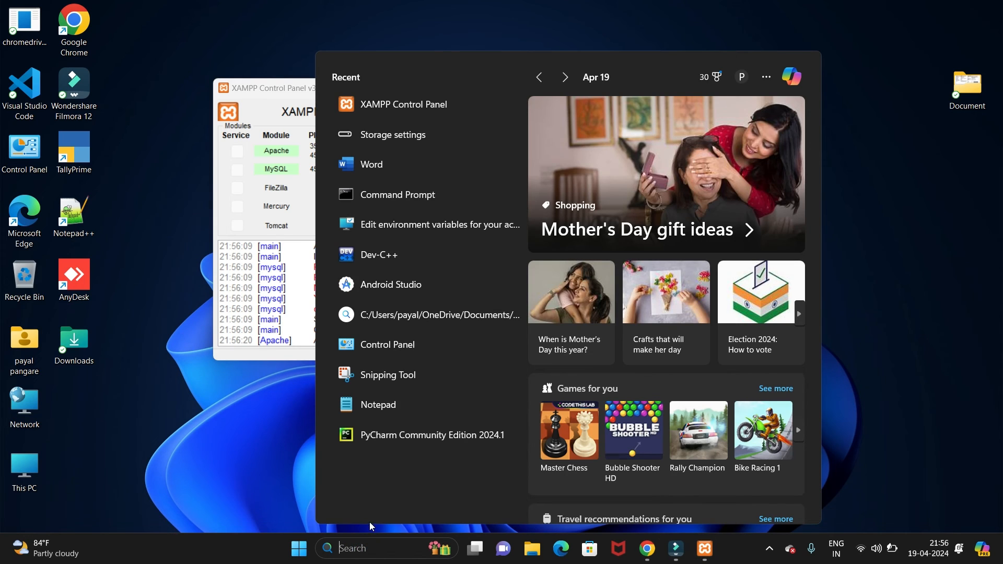
Step: Reopen Chrome on localhost/dashboard, try phpMyAdmin, and return to the XAMPP dashboard after its access-denied error
type("command Prompt")
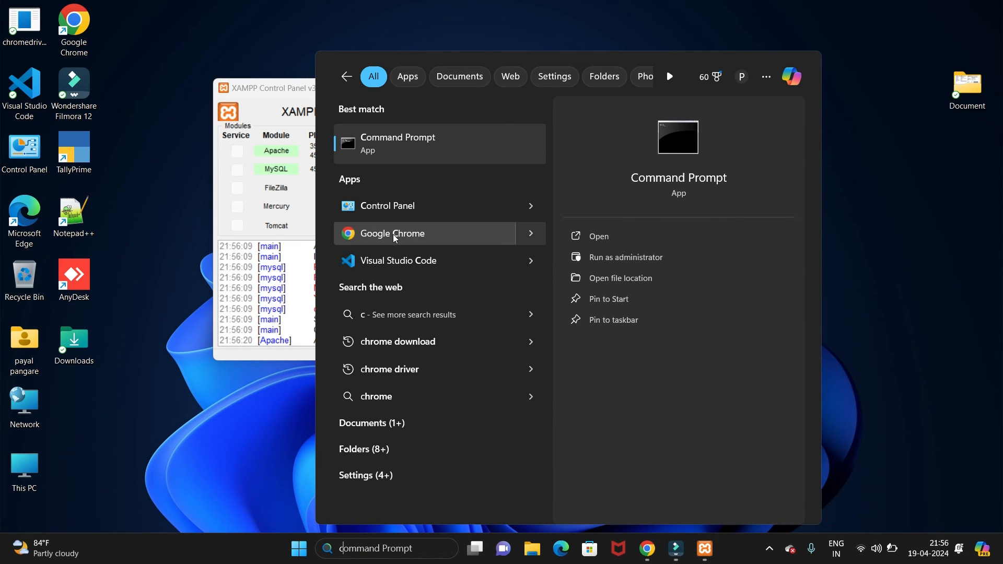
left_click(392, 234)
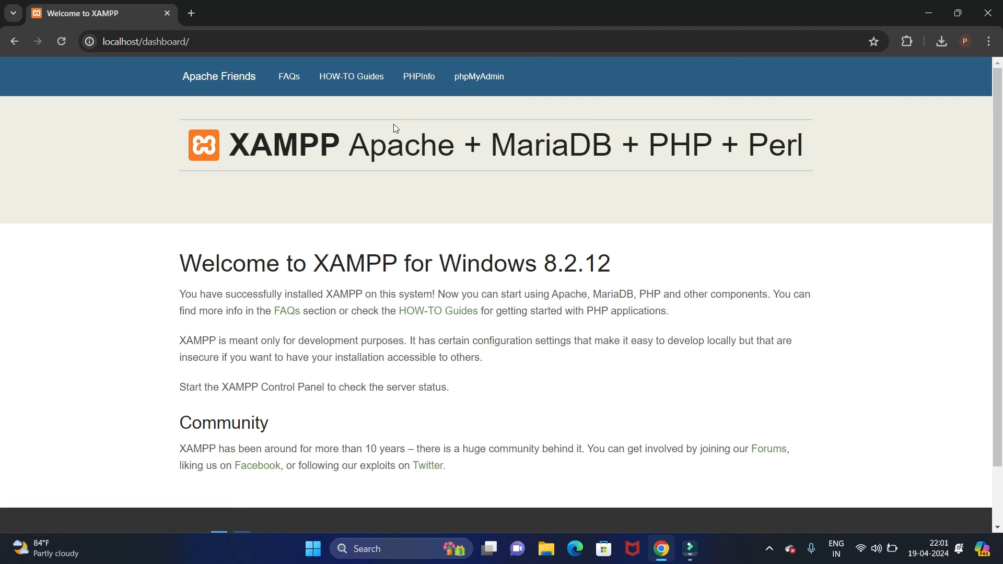
mouse_move(485, 76)
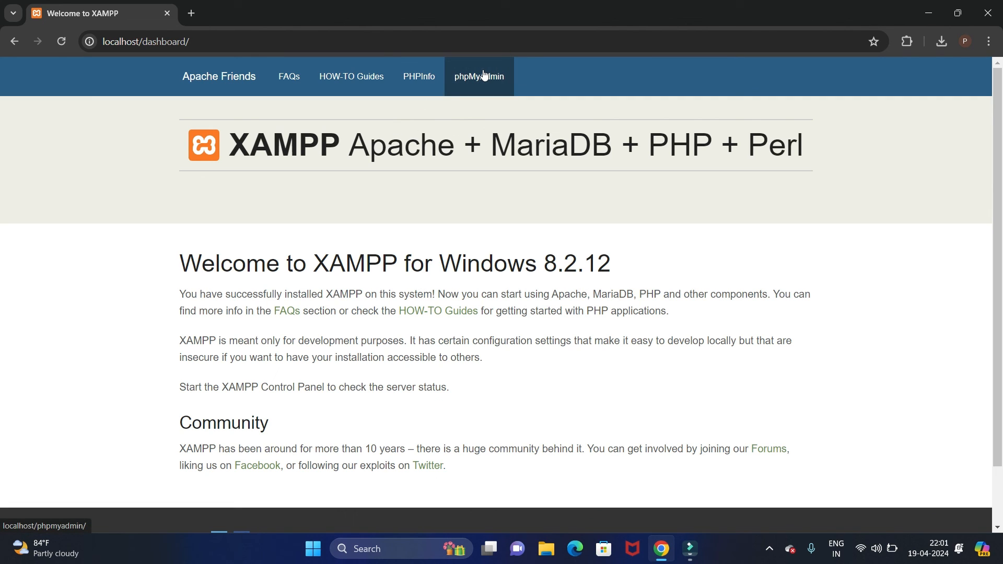
left_click(478, 75)
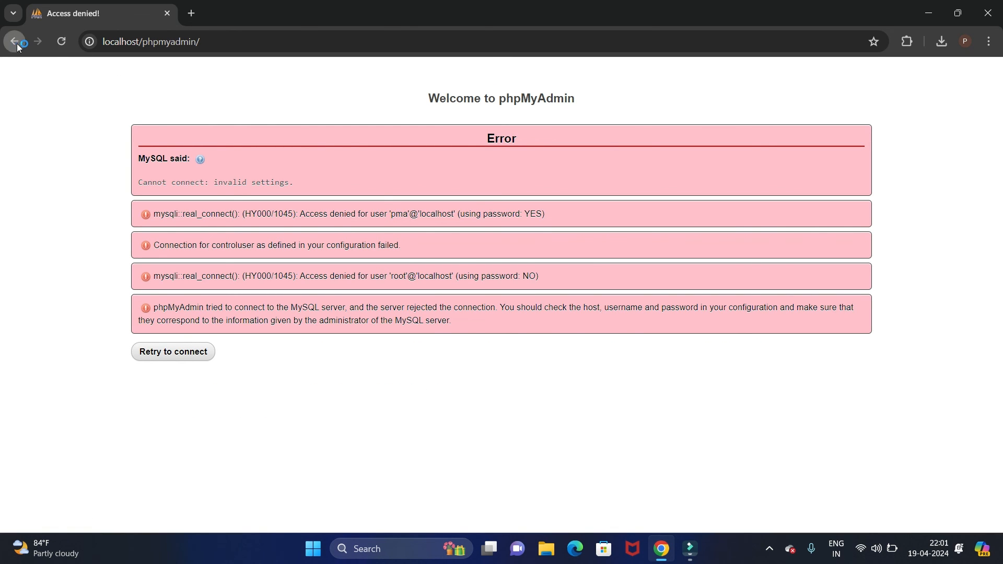
left_click(17, 42)
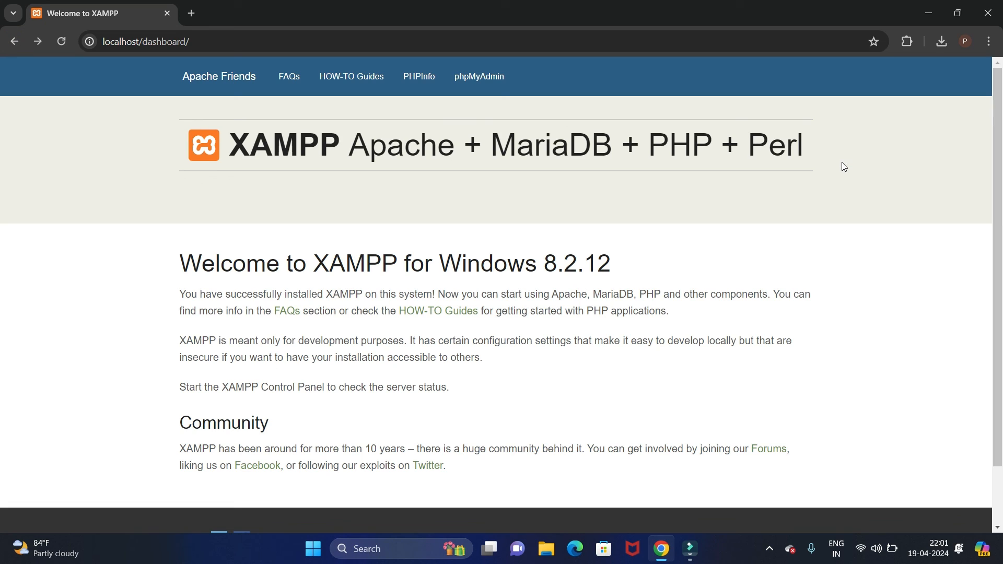
mouse_move(704, 536)
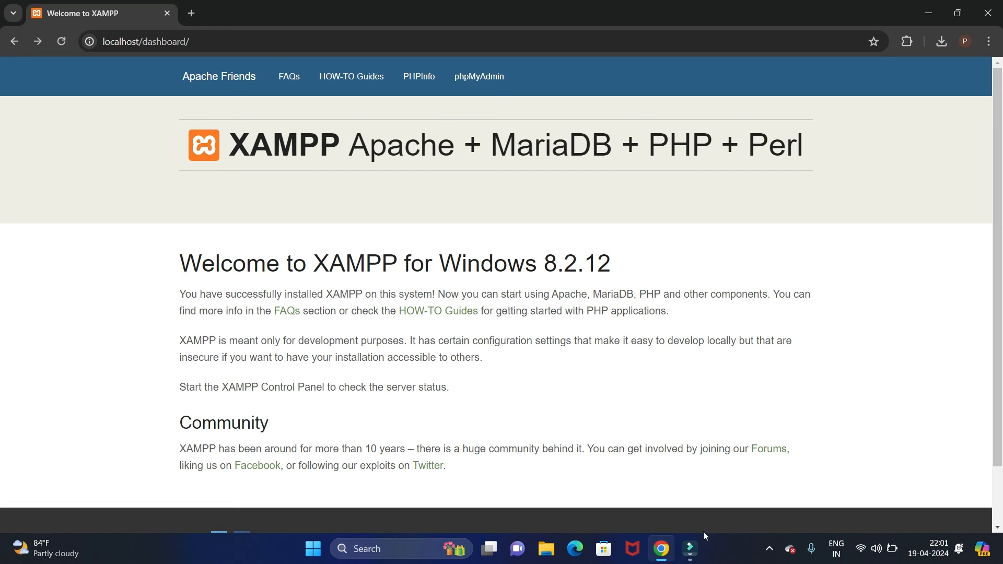